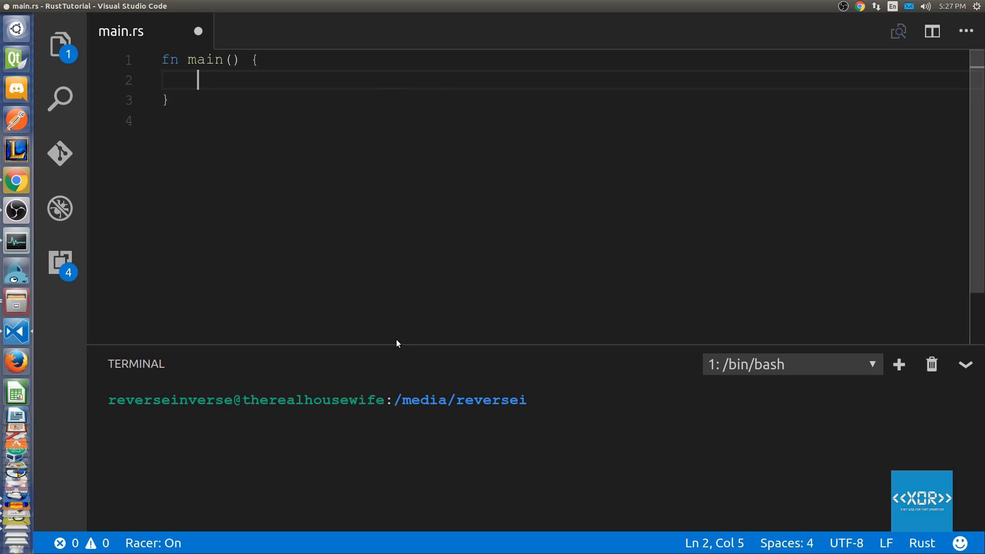
Step: Write let v = vec![3,4,5]; and let v2 = v; inside main, then save
type("let v = vec![")
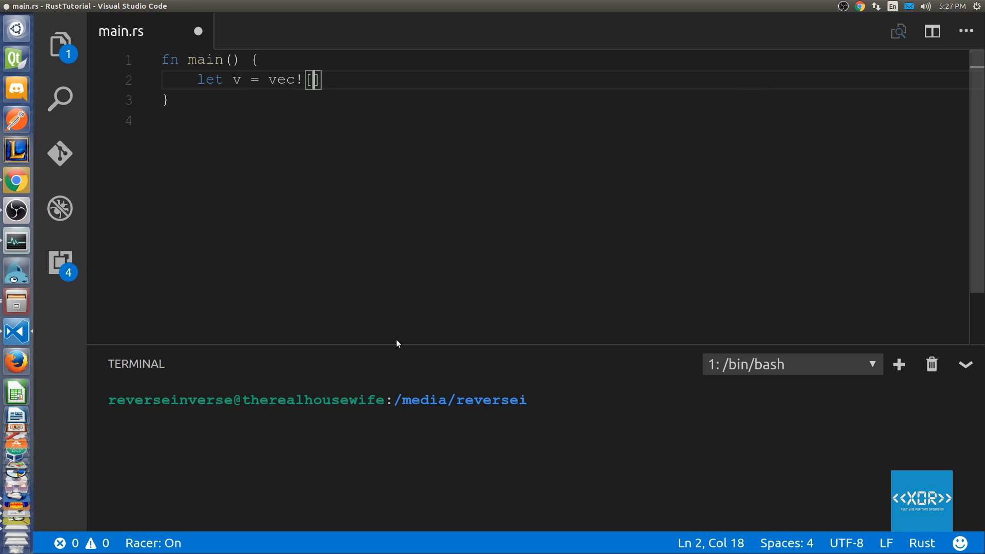
type("3,")
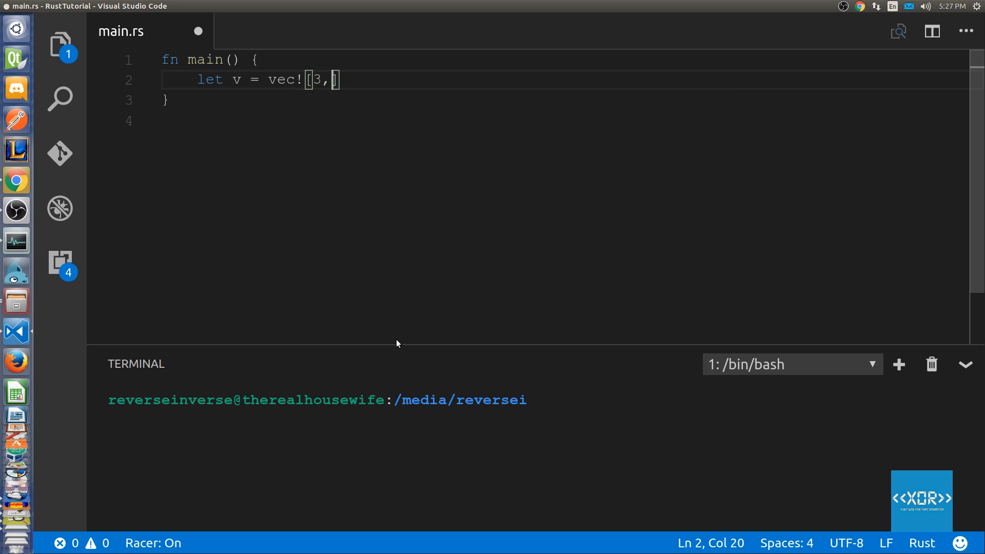
type("4,5")
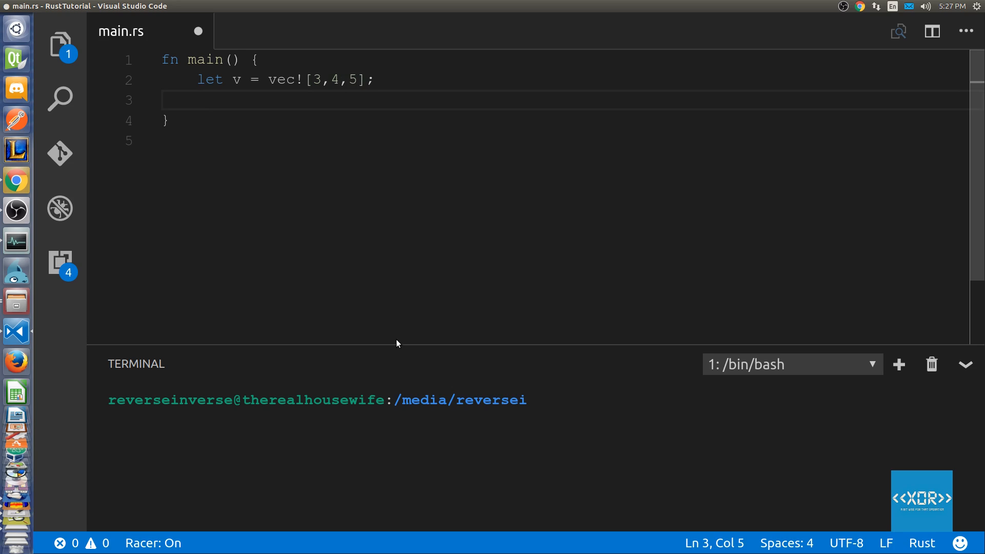
type("let v2")
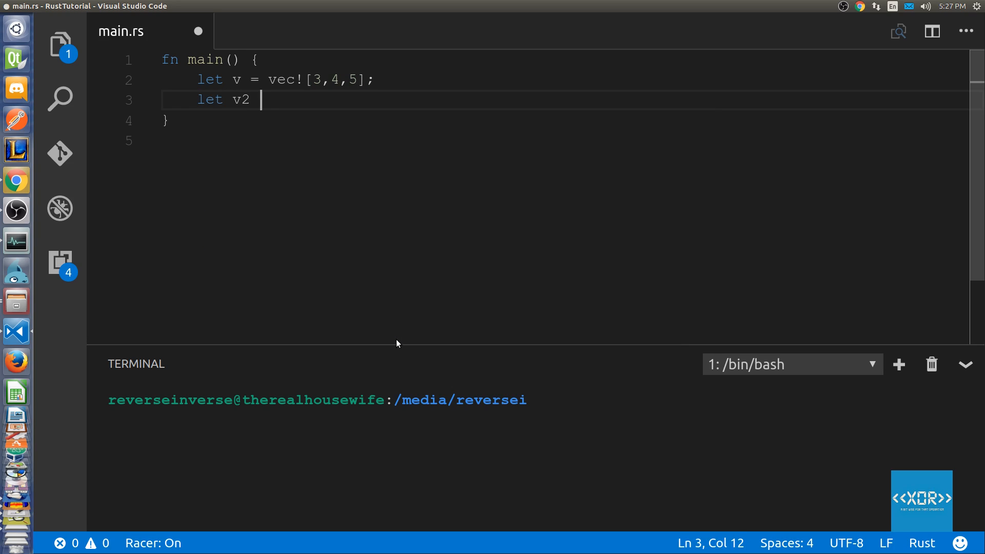
type("= v;")
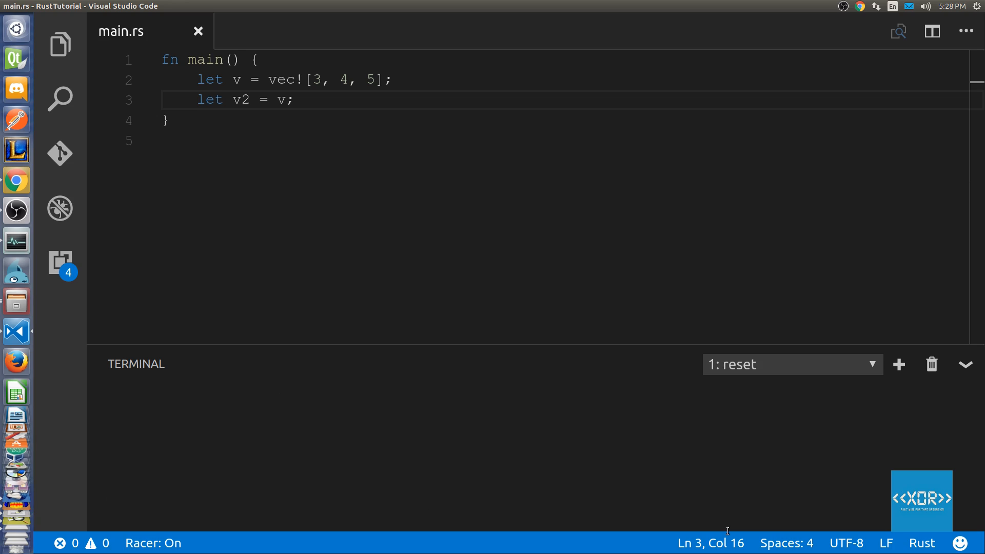
Step: Print v[1] after the move and run cargo run, producing error E0382
left_click(394, 79)
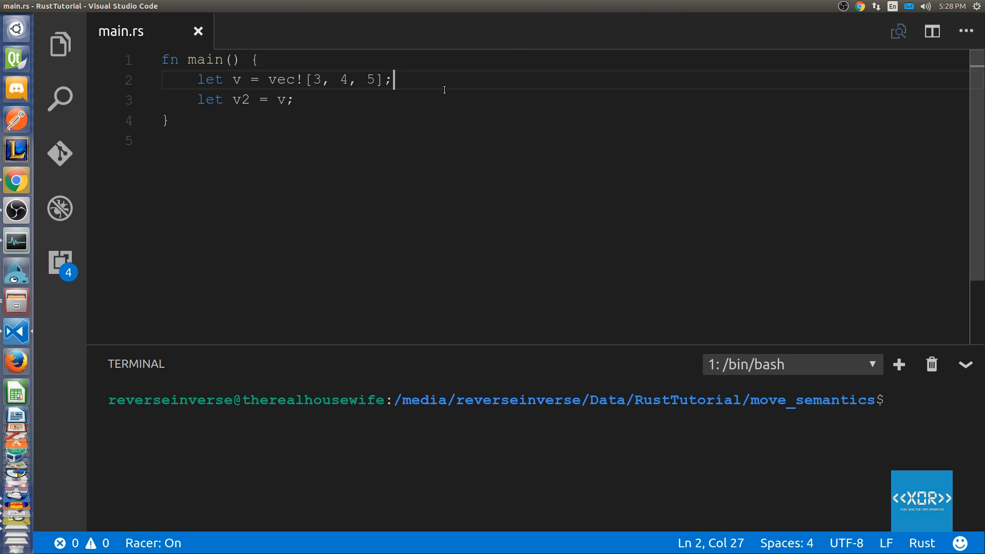
type("println!(\"{:?}\");")
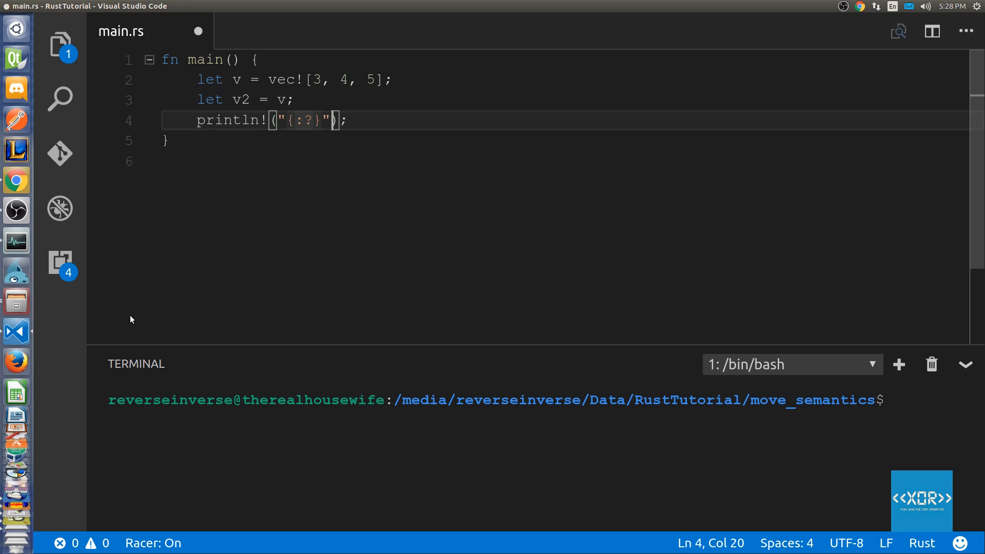
type(",v[]")
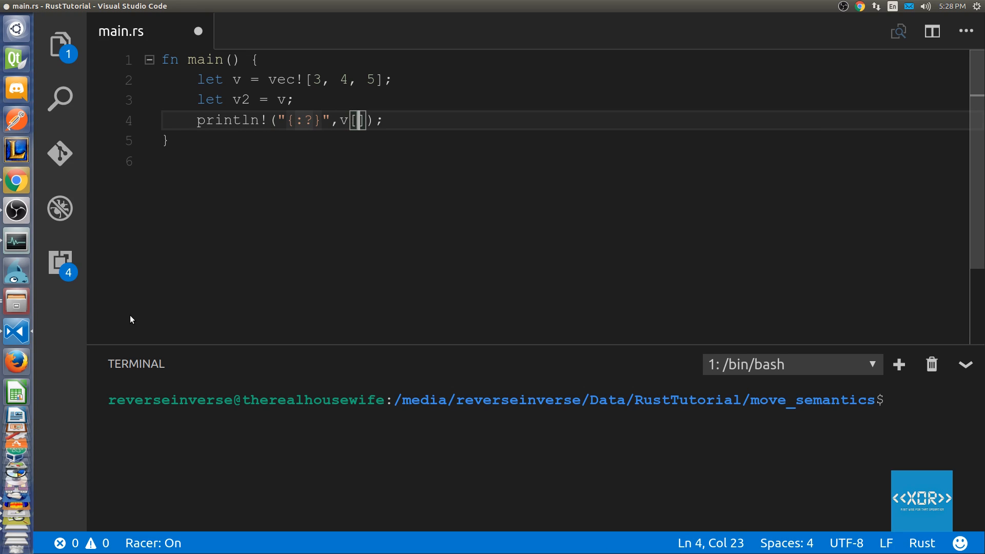
type("1")
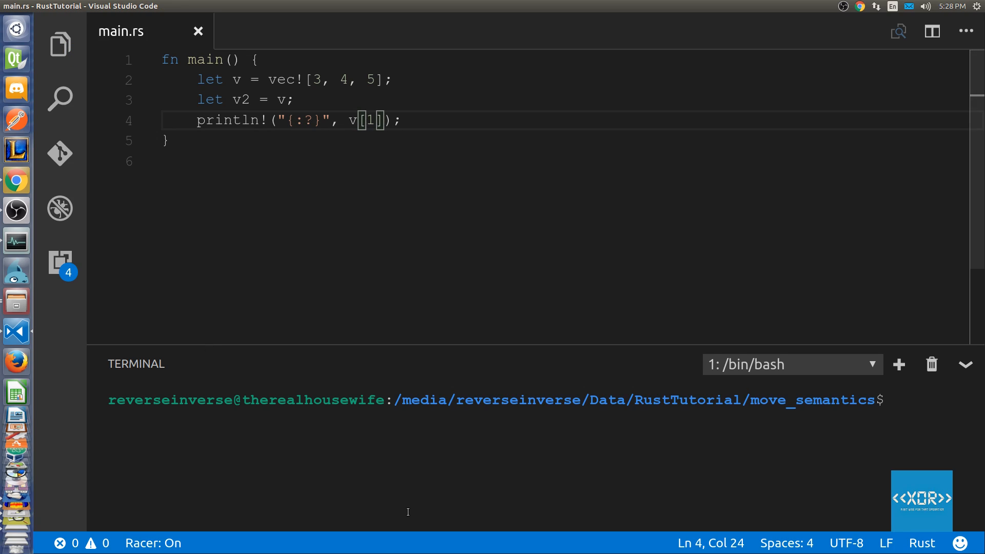
type("ca")
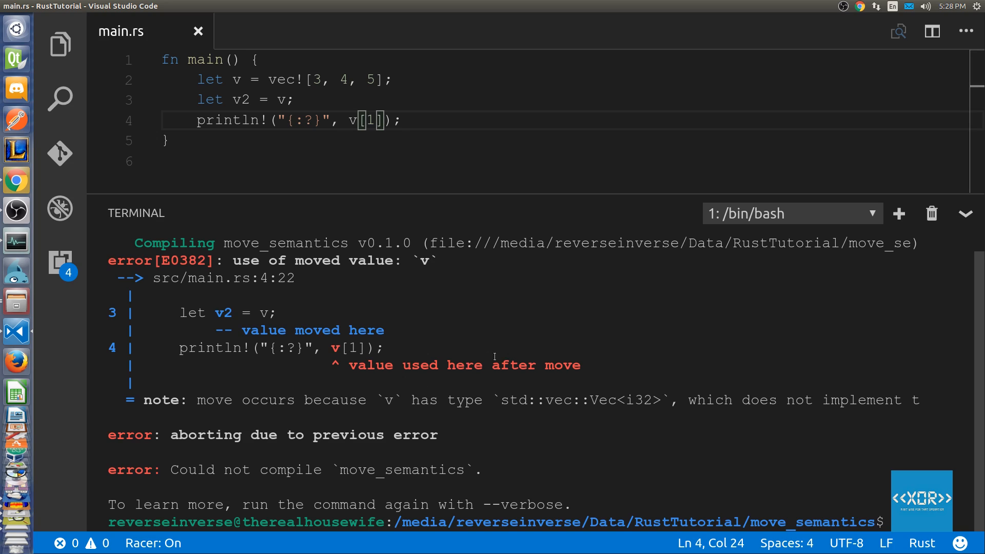
mouse_move(424, 402)
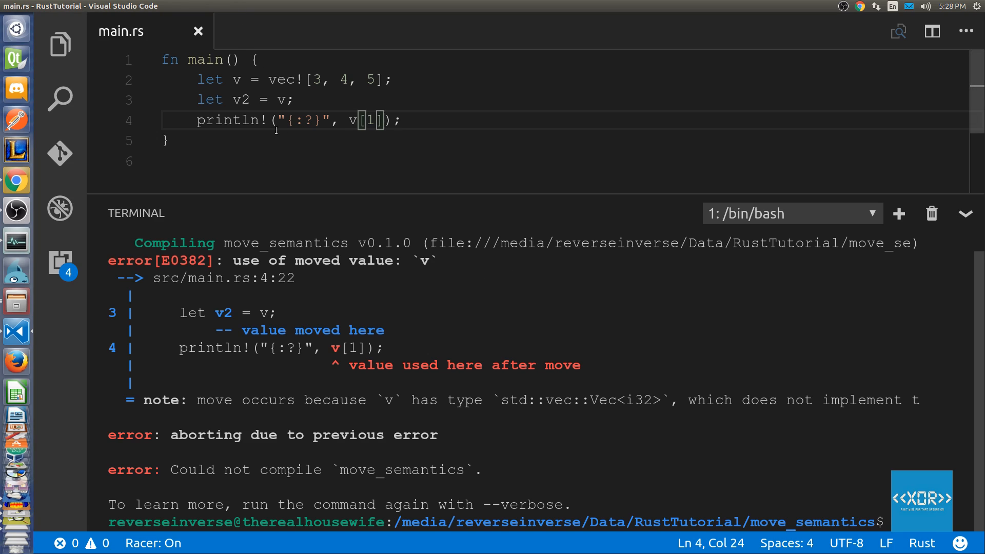
mouse_move(553, 210)
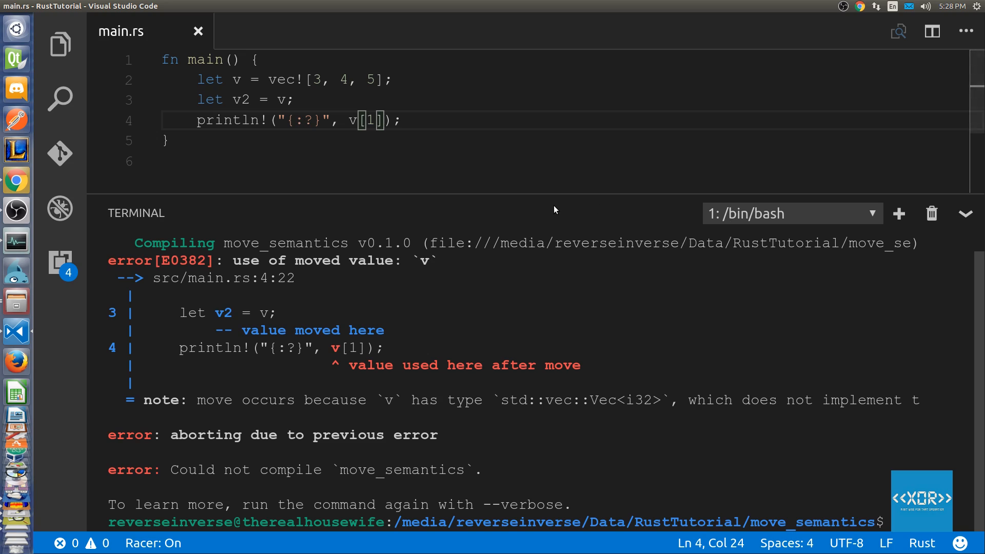
mouse_move(555, 241)
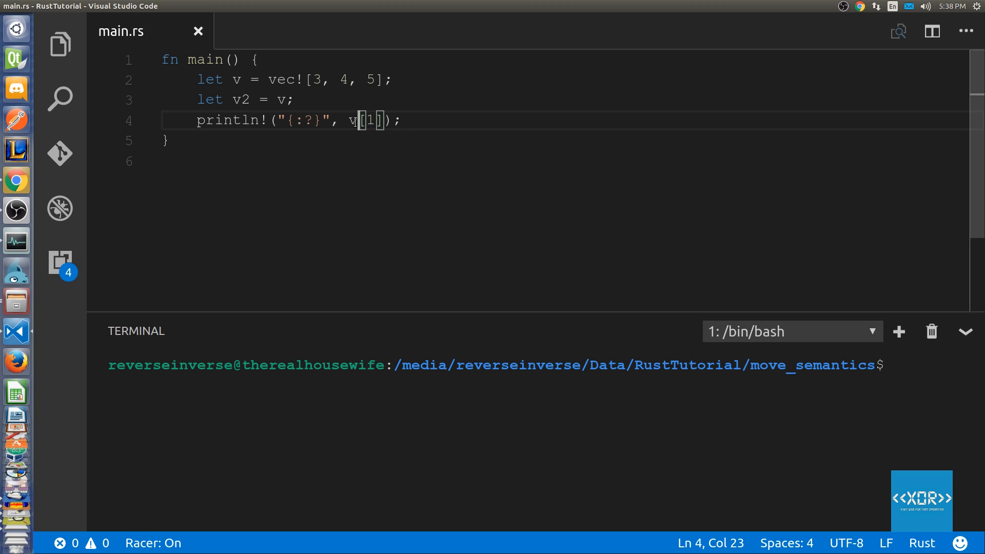
Step: Change the print to v2[1] and rerun cargo run, which outputs 4
type("2")
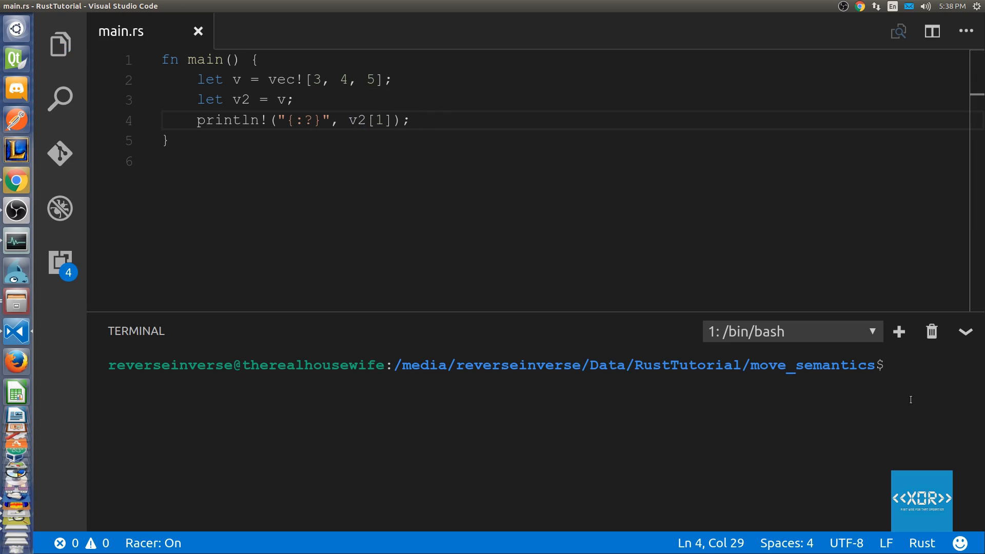
type("can")
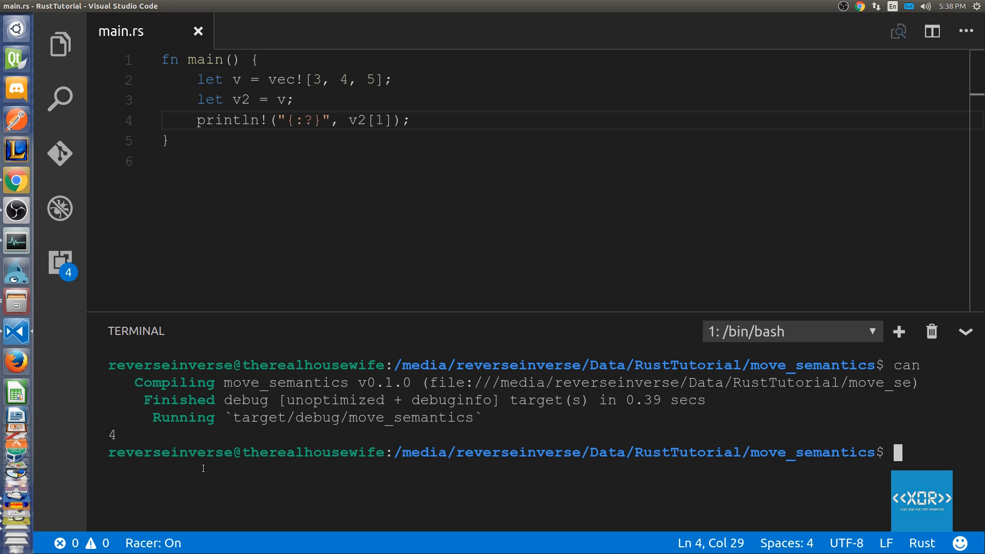
mouse_move(161, 445)
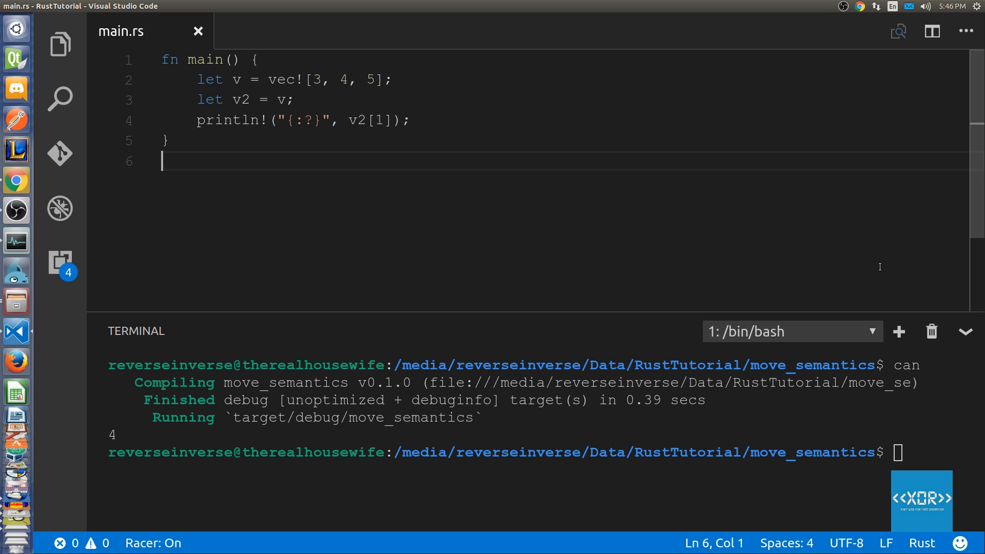
Step: Add an empty fn take(v: Vec<i32>) below main
type("fn t")
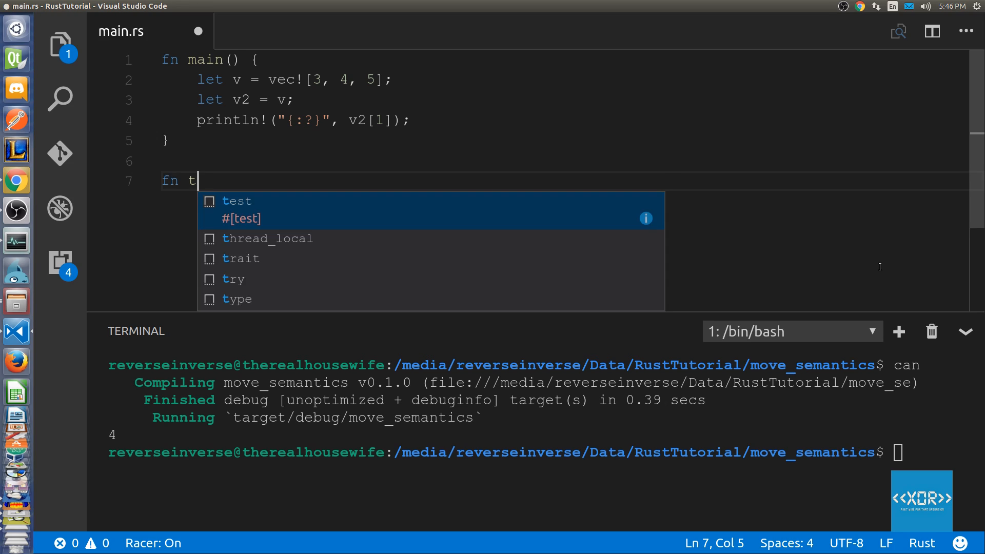
type("ake()")
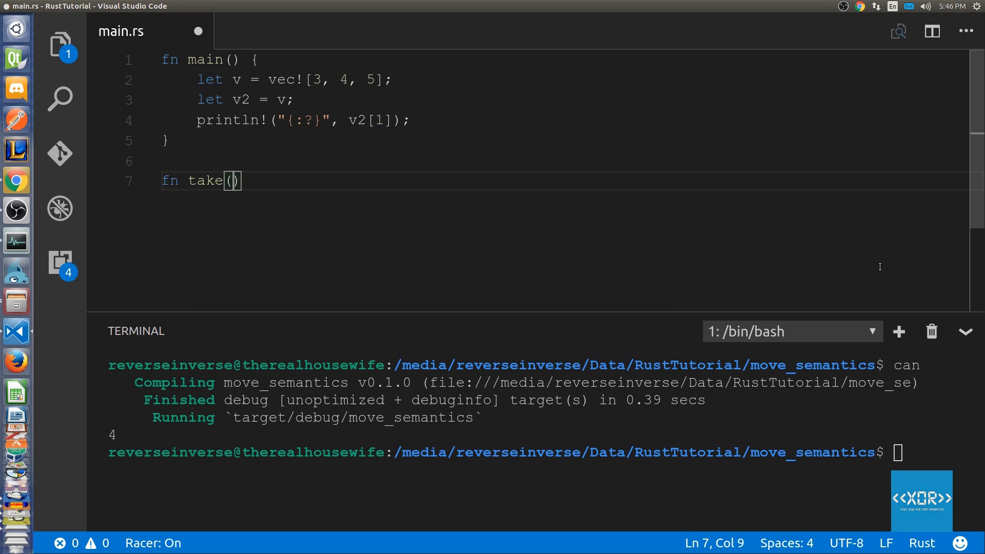
type("v:")
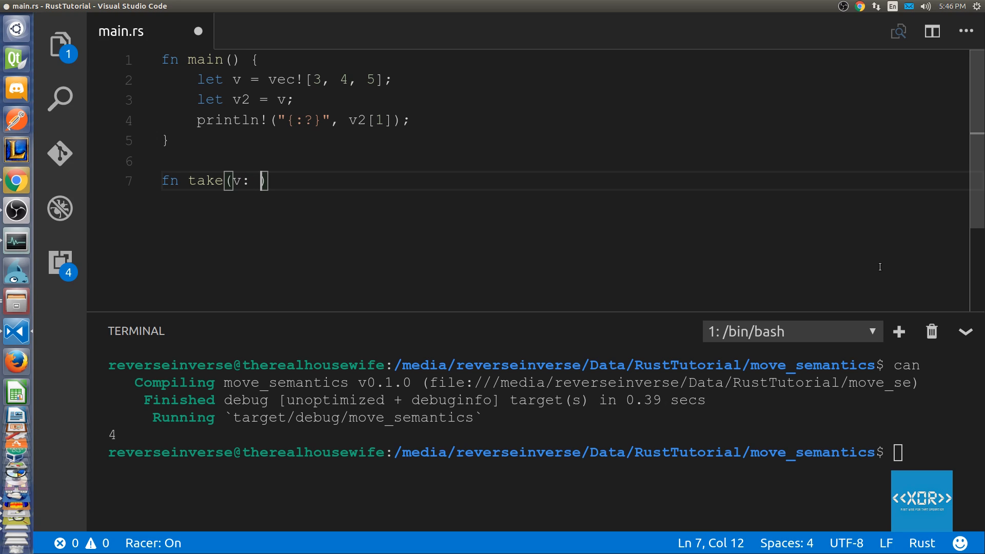
type("Vec<")
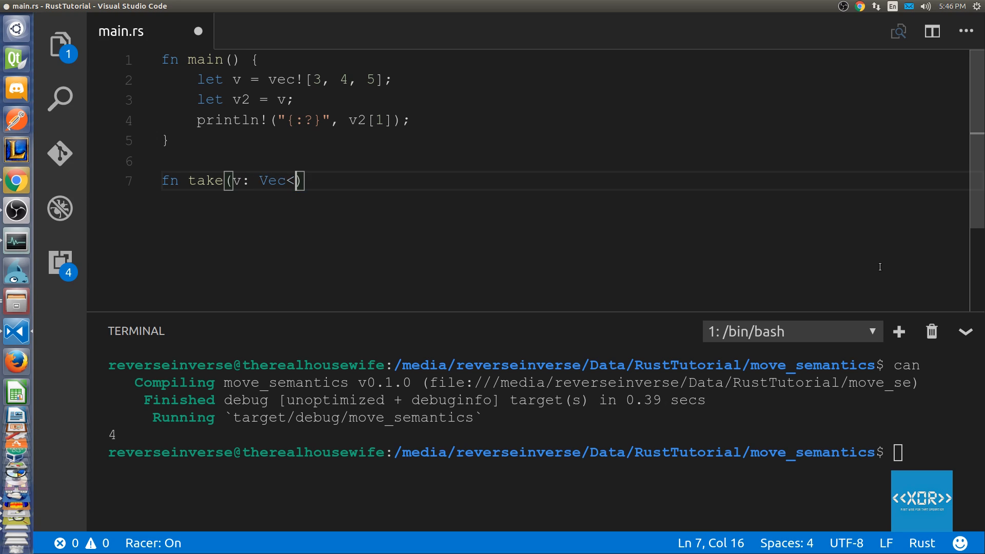
type("i32>")
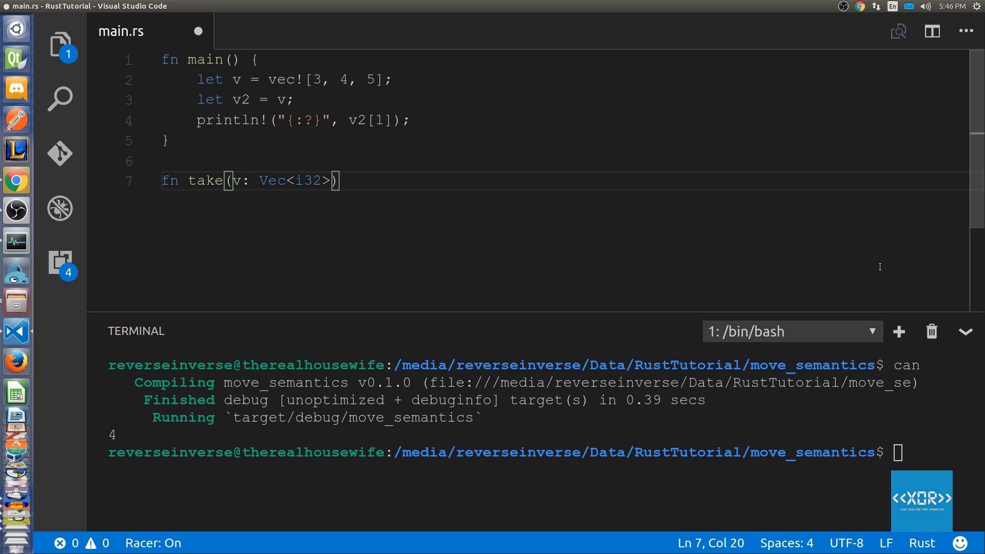
type("{")
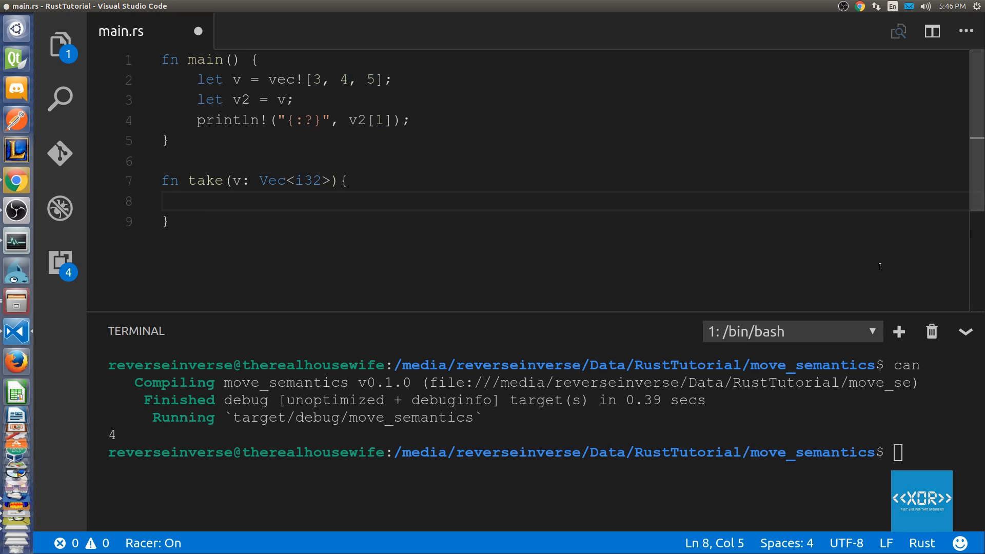
left_click(197, 201)
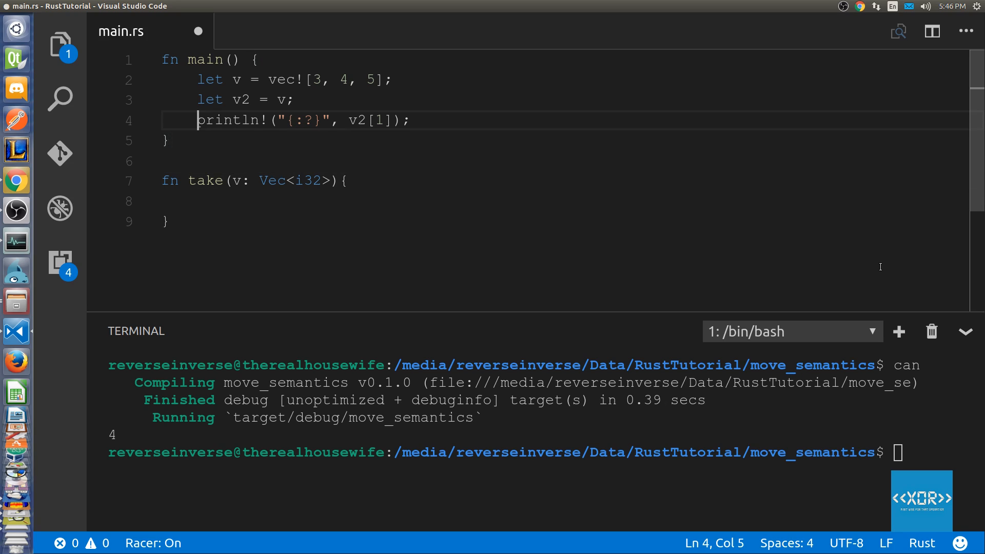
Step: Remove the println line and replace let v2 = v with take(v)
double_click(228, 120)
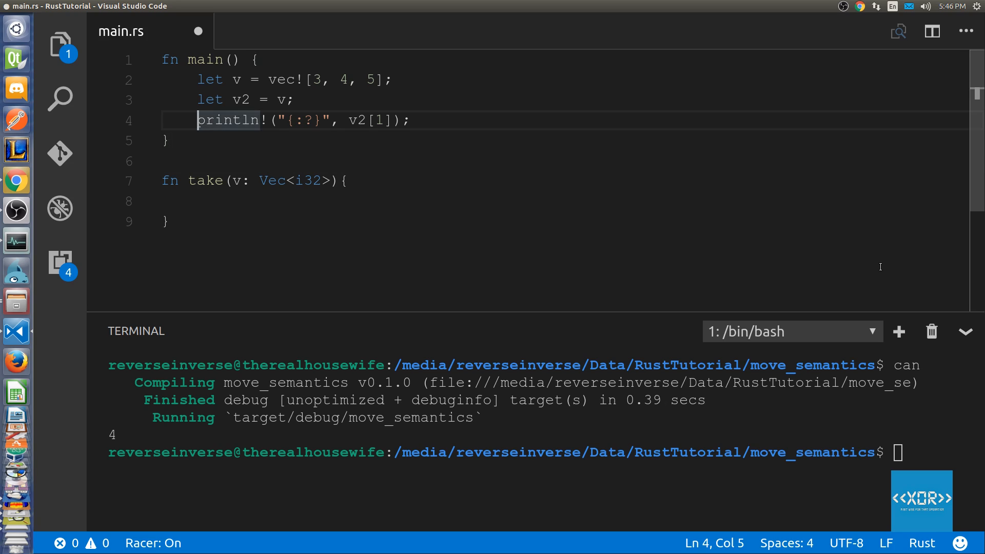
left_click_drag(196, 120, 409, 120)
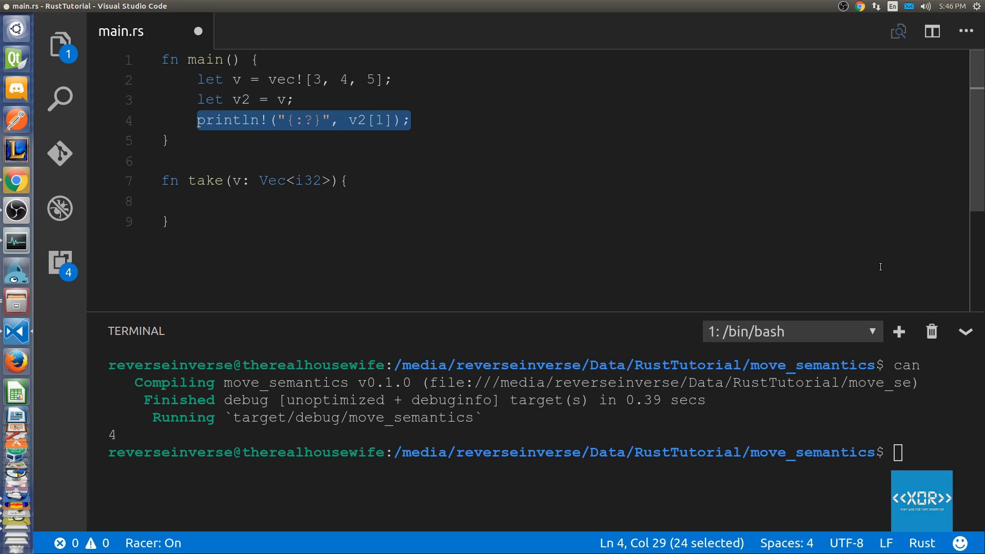
key("Delete")
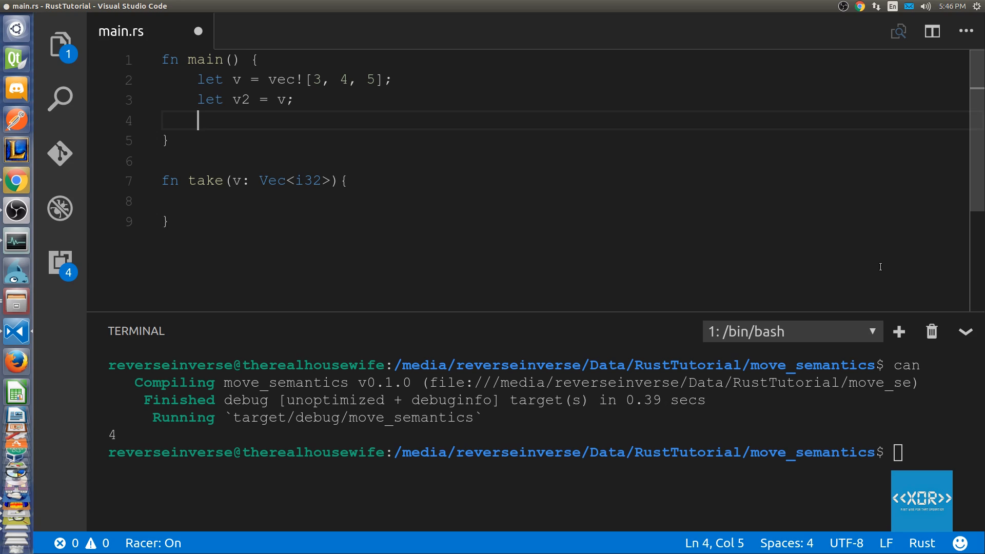
type("take(v);")
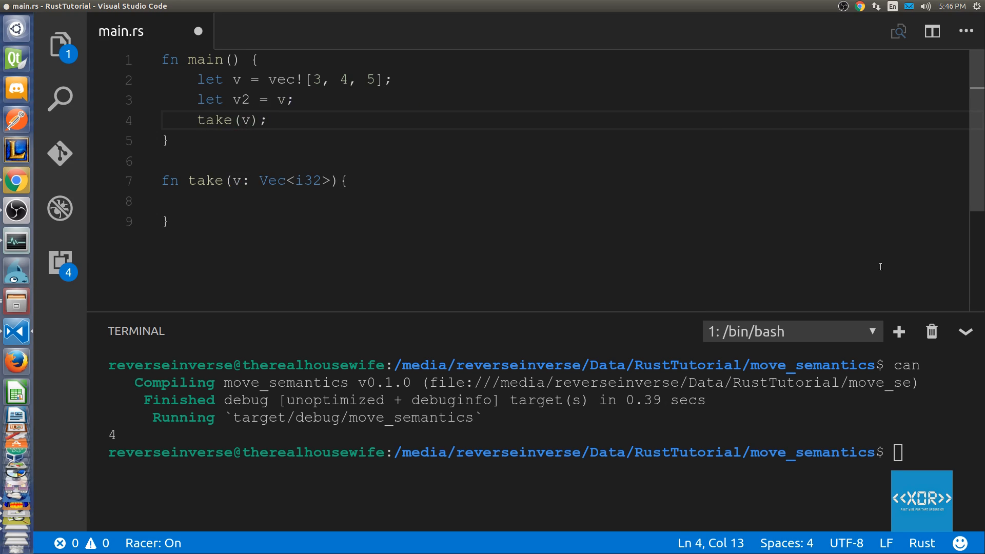
left_click_drag(196, 120, 267, 120)
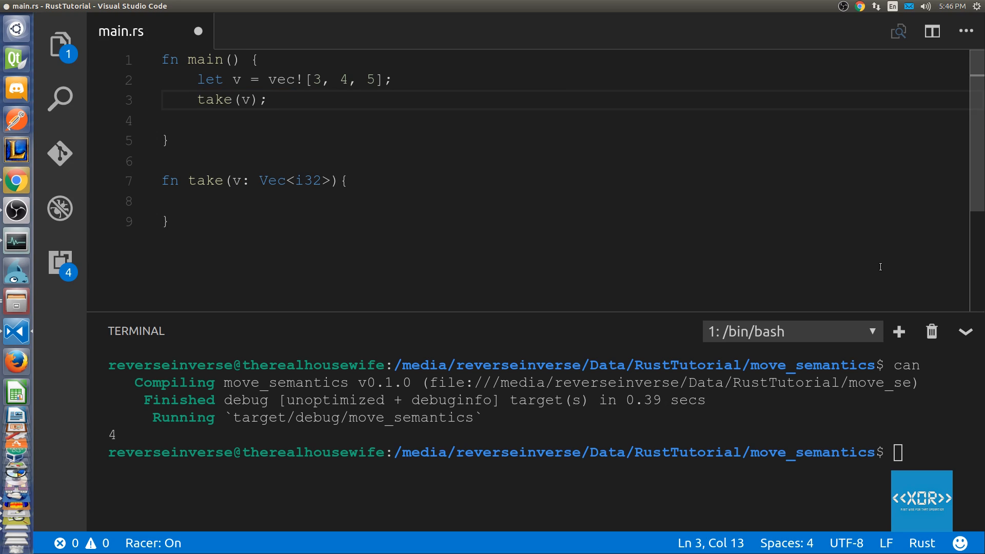
Step: Add println!("{:?}", v[2]); on a new line after take(v)
key("Enter")
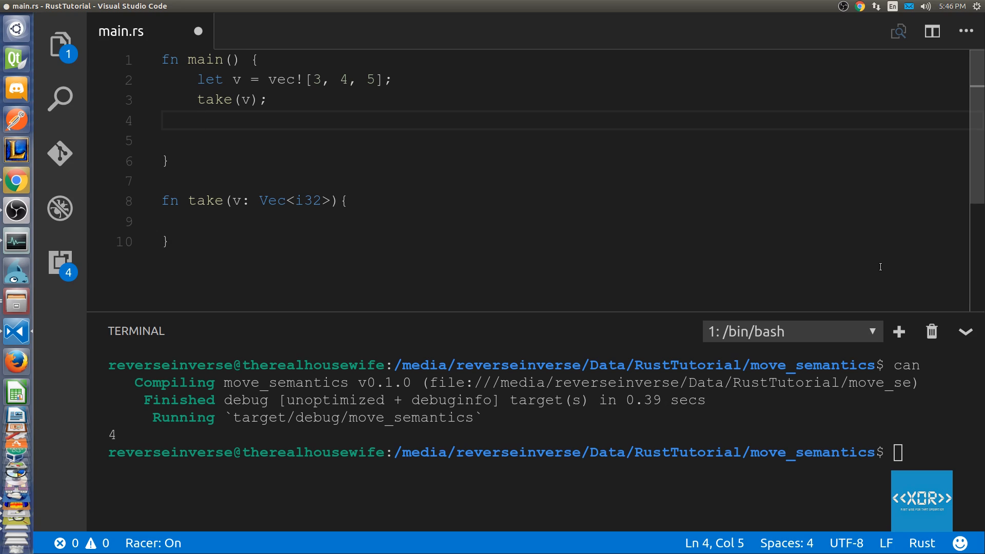
type("println!(\"{:?}\");")
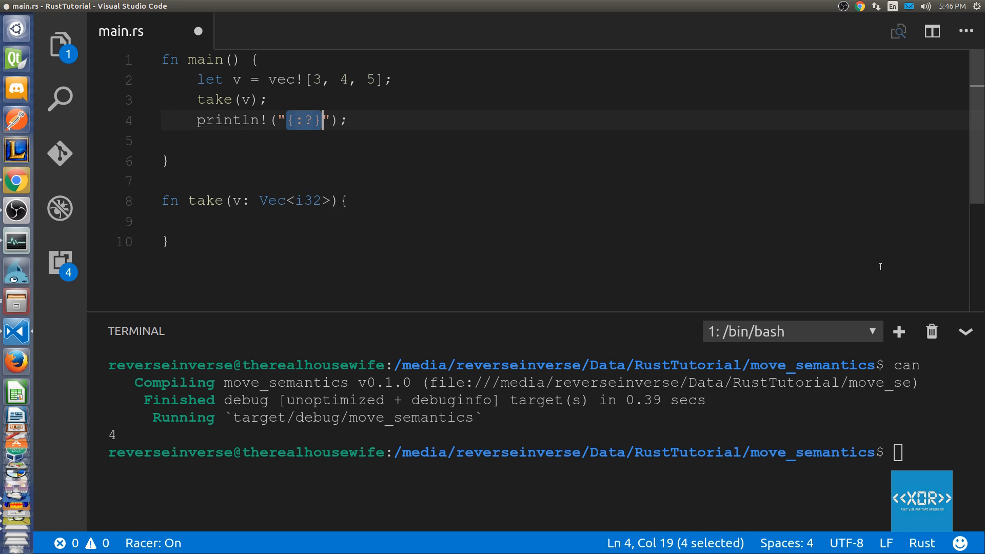
type(",")
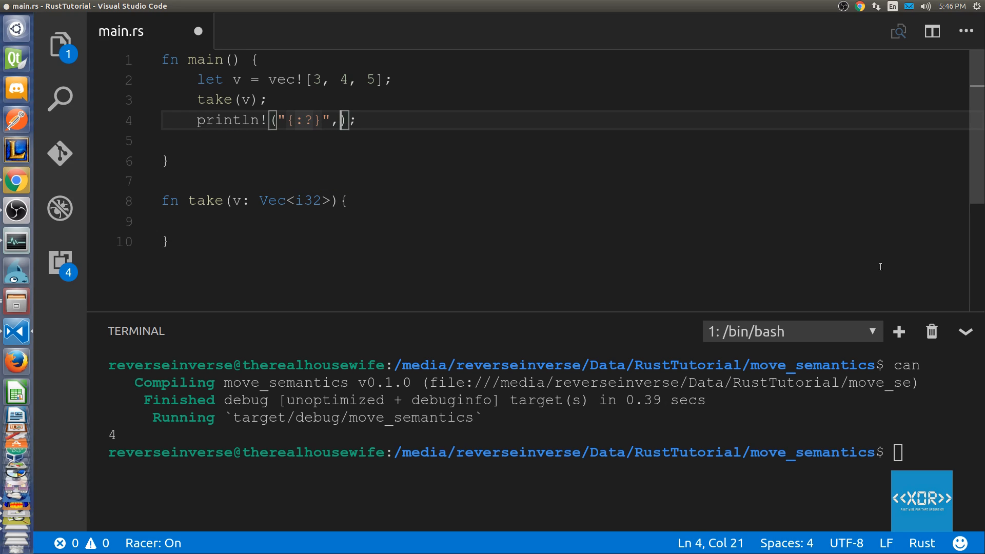
type("v[2]")
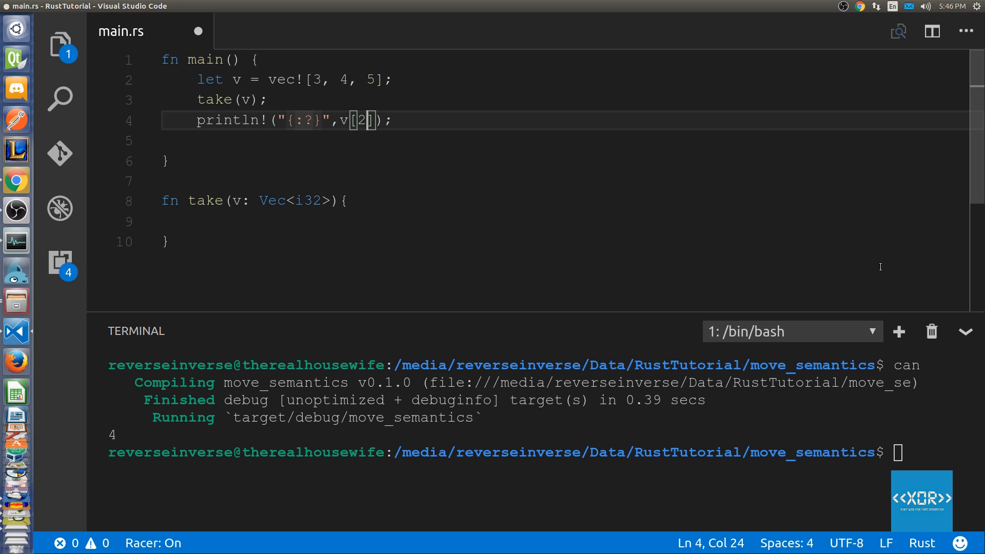